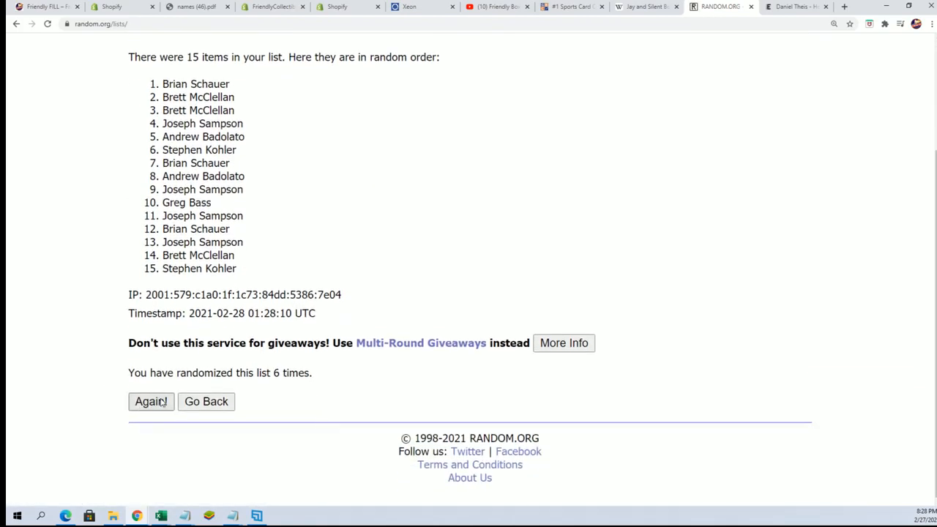
Reshuffle the 15-name list with Again! and select the shuffled names for copying
{"action": "left_click", "coordinate": [150, 401]}
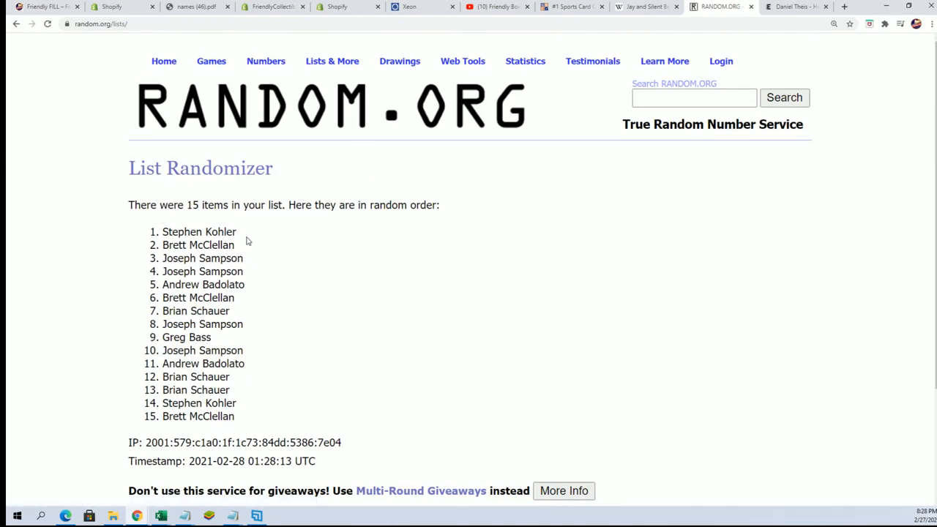
{"action": "left_click_drag", "start_coordinate": [161, 231], "coordinate": [246, 284]}
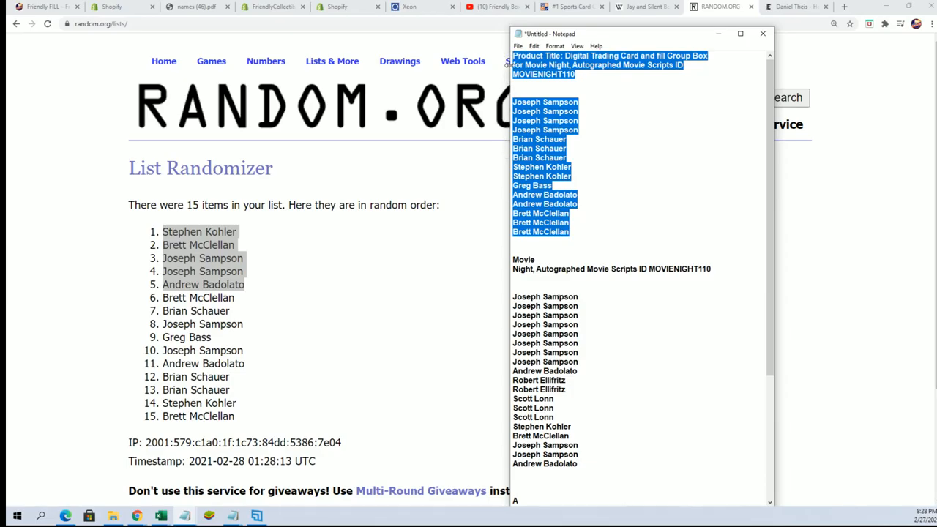
Scroll down the Notepad owner list to reach the longer set of names
{"action": "scroll", "scroll_direction": "down", "scroll_amount": 3}
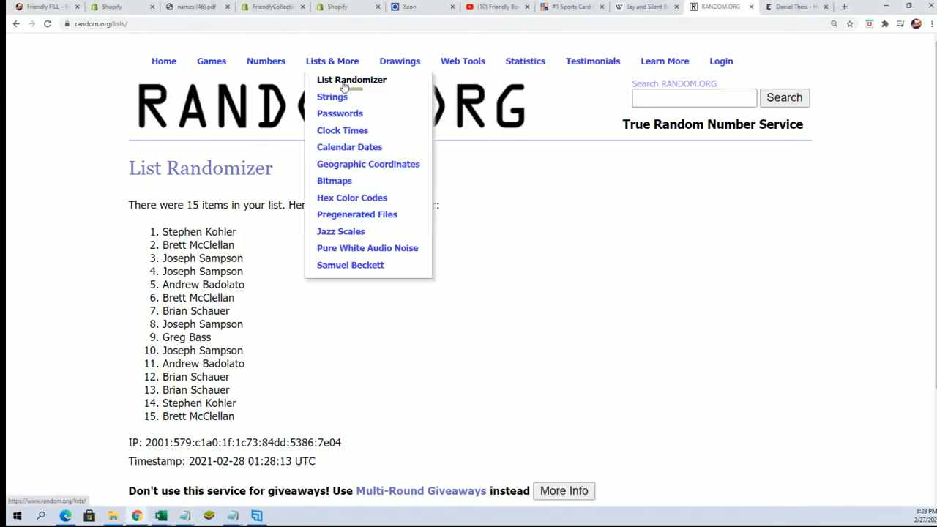
Paste the 19 owner names into a fresh List Randomizer form and randomize them
{"action": "left_click", "coordinate": [351, 79]}
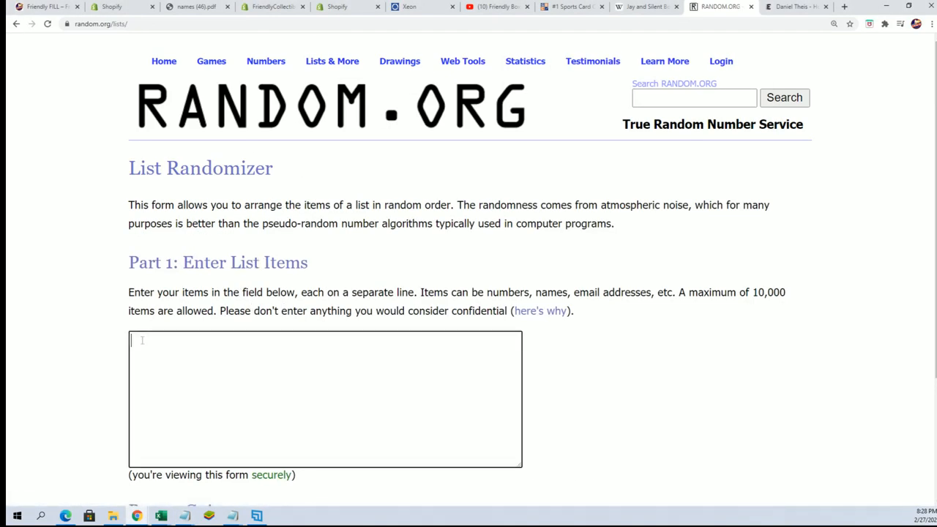
{"action": "right_click", "coordinate": [143, 340]}
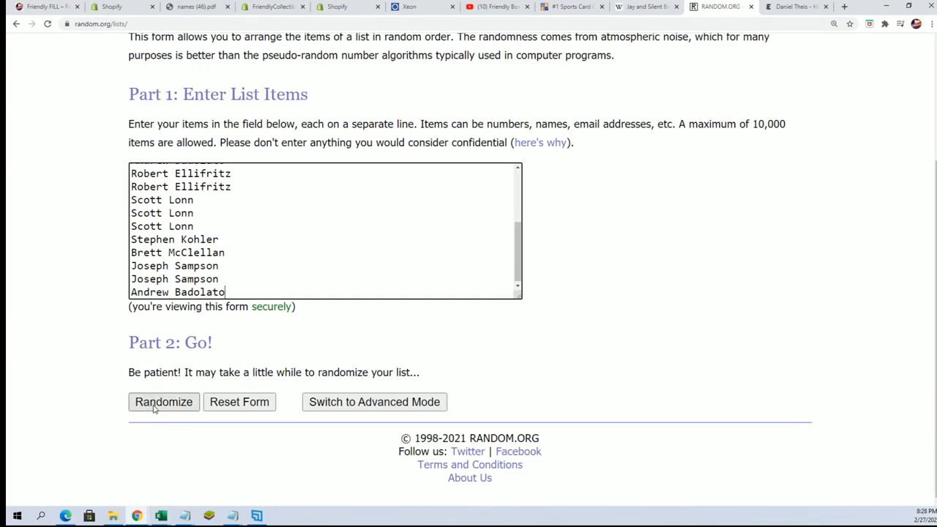
{"action": "left_click", "coordinate": [164, 401]}
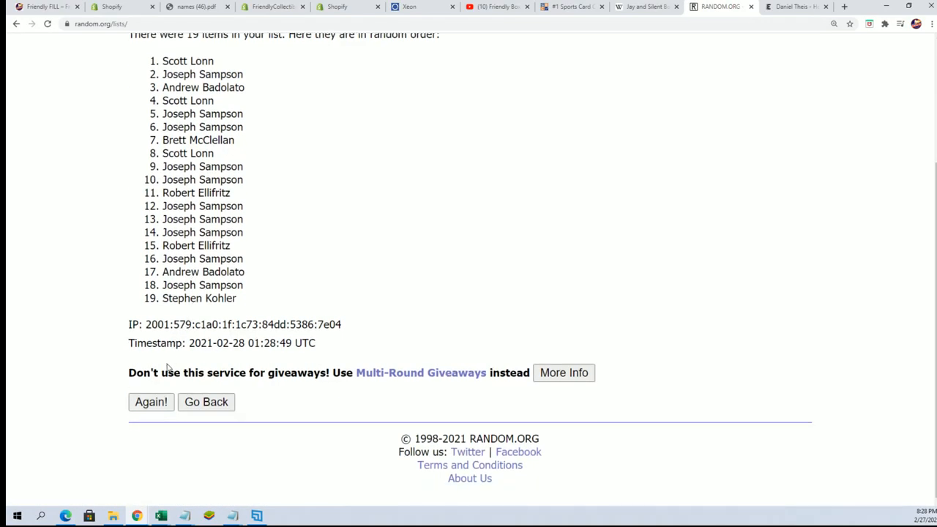
Reshuffle the 19 owner names five more times with Again!
{"action": "left_click", "coordinate": [151, 402]}
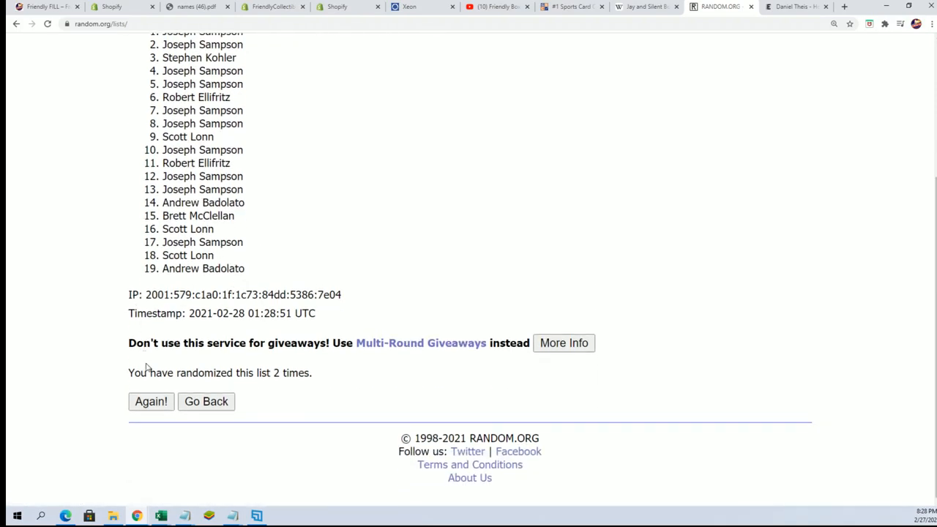
{"action": "left_click", "coordinate": [151, 401]}
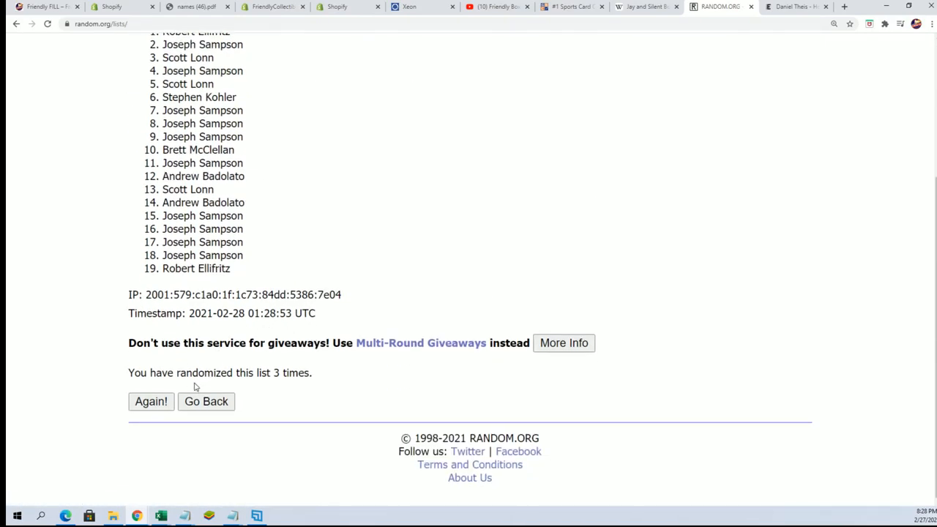
{"action": "left_click", "coordinate": [151, 401]}
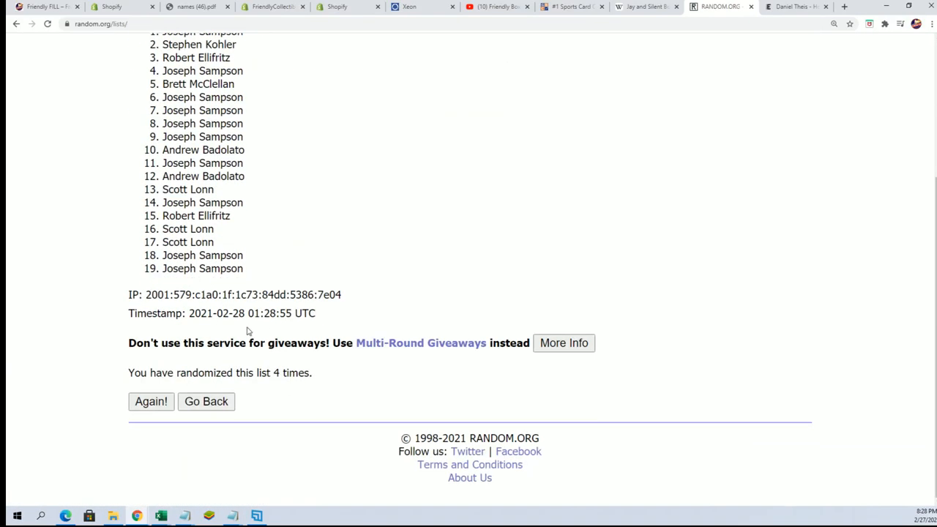
{"action": "left_click", "coordinate": [151, 401]}
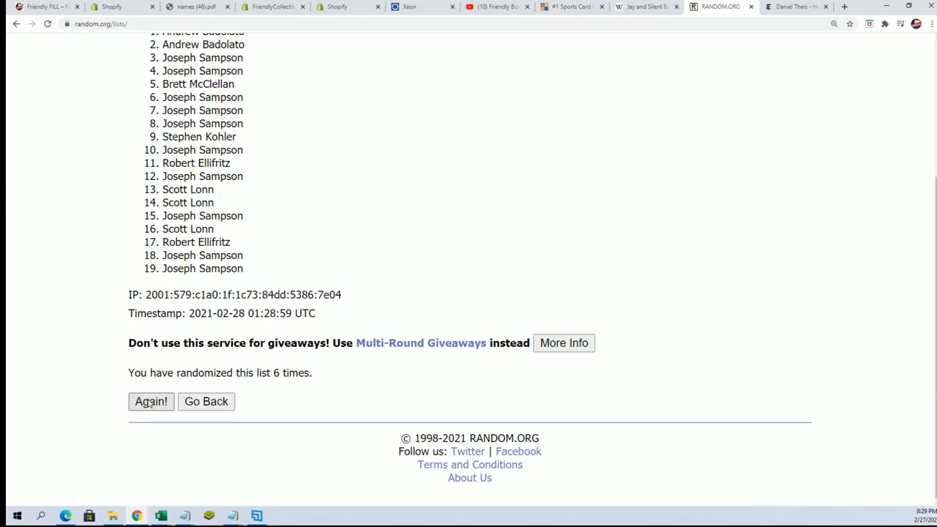
{"action": "left_click", "coordinate": [151, 401]}
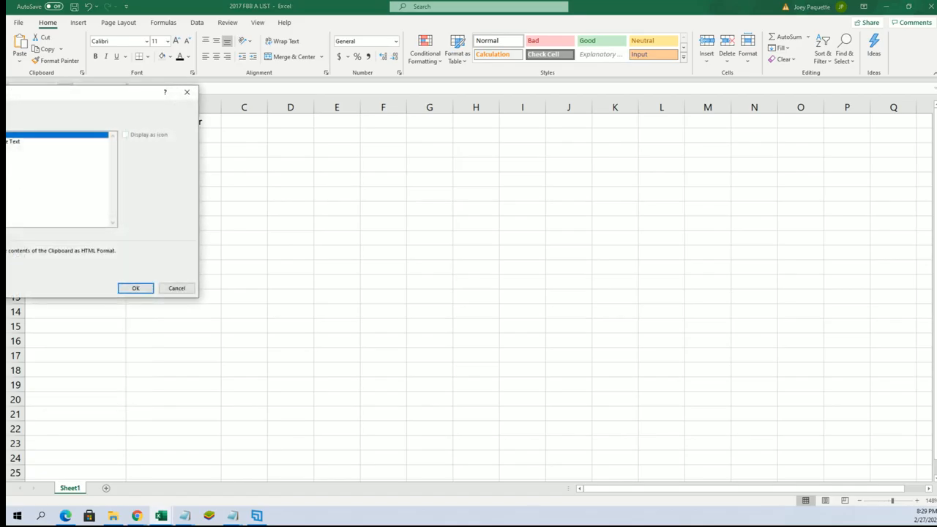
Paste the shuffled owner names under Owner as plain Text, then return to the browser
{"action": "left_click", "coordinate": [57, 147]}
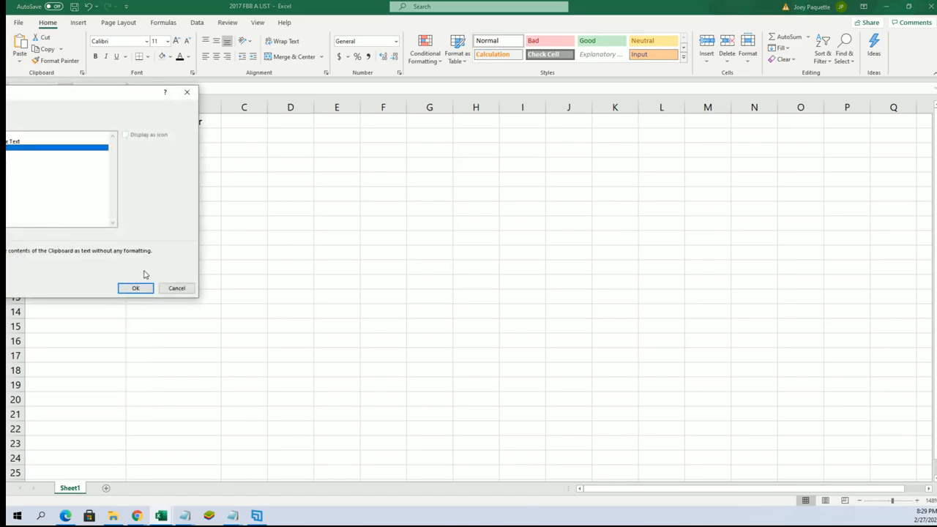
{"action": "left_click", "coordinate": [134, 287]}
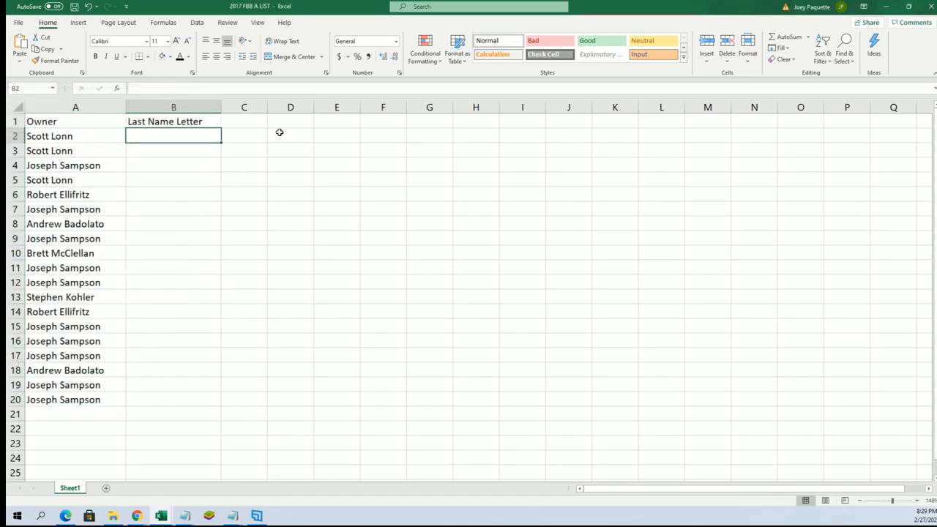
{"action": "left_click", "coordinate": [720, 6]}
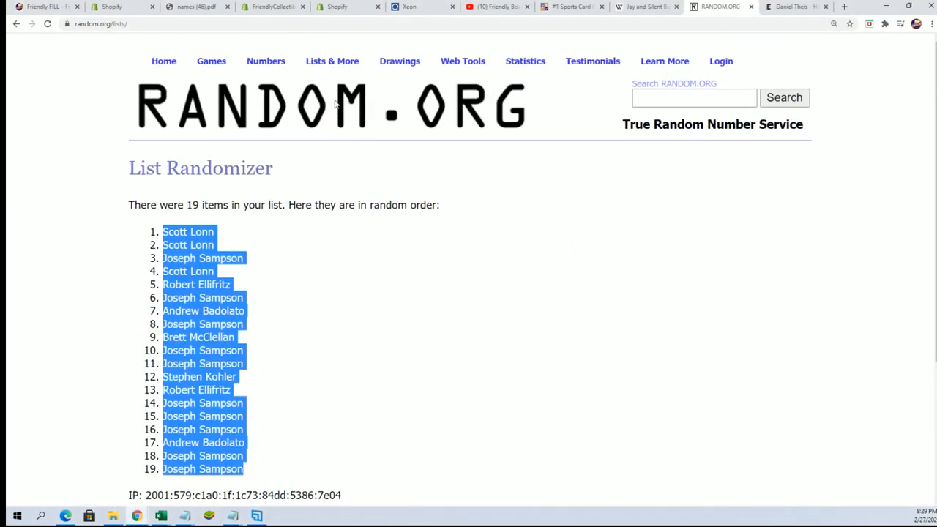
Enter the 19 last-name letter groups and randomize them
{"action": "left_click", "coordinate": [17, 23]}
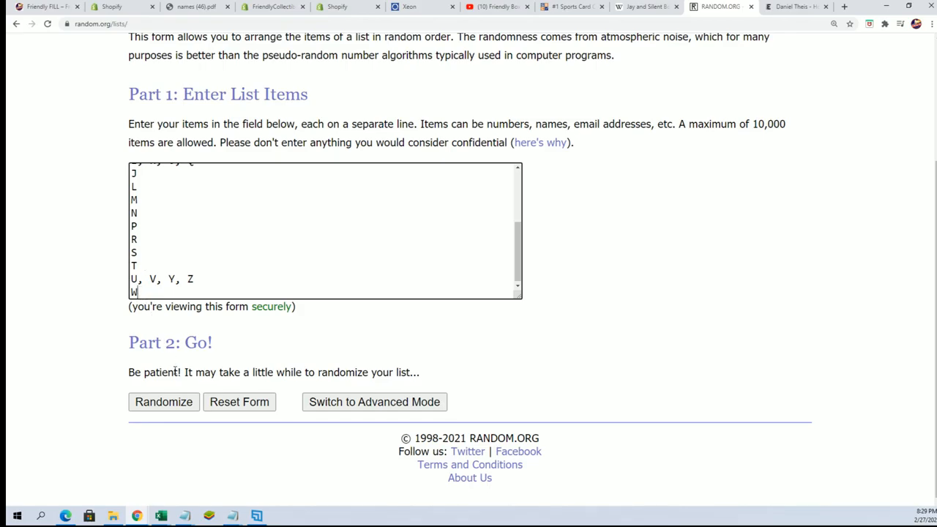
{"action": "left_click", "coordinate": [164, 401]}
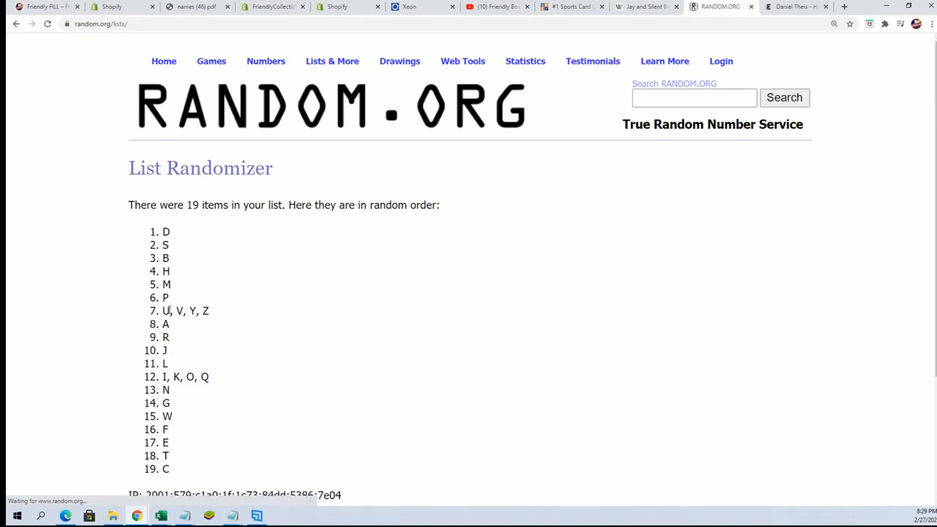
{"action": "scroll", "scroll_direction": "down", "scroll_amount": 3}
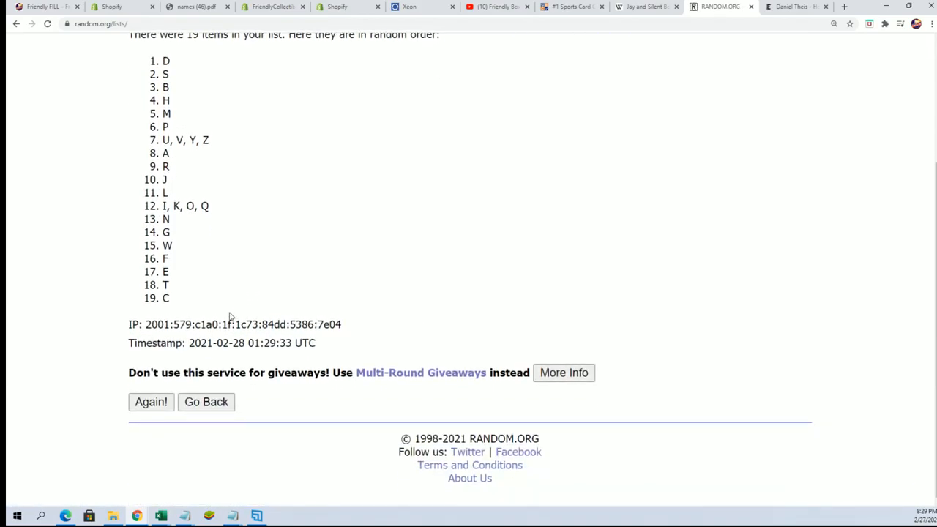
Reshuffle the letter list five more times and select the final shuffled letters
{"action": "left_click", "coordinate": [151, 401]}
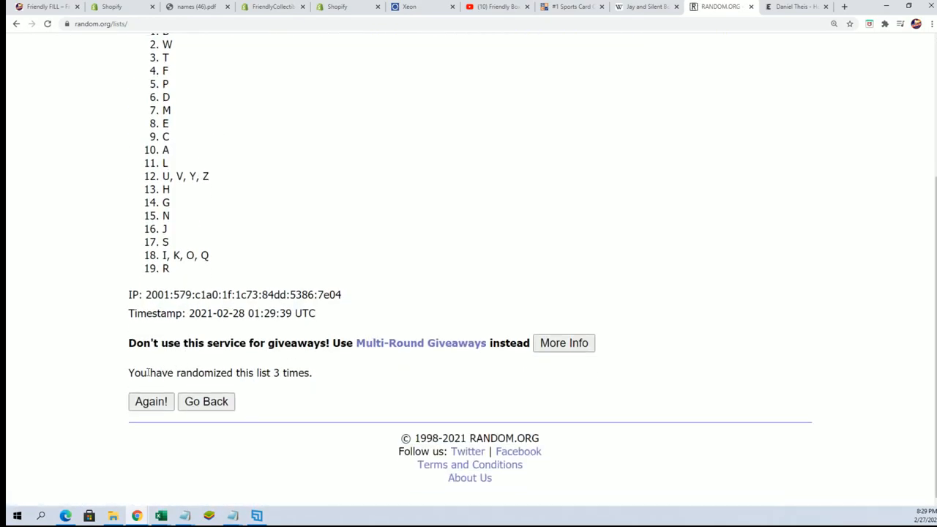
{"action": "left_click", "coordinate": [150, 401]}
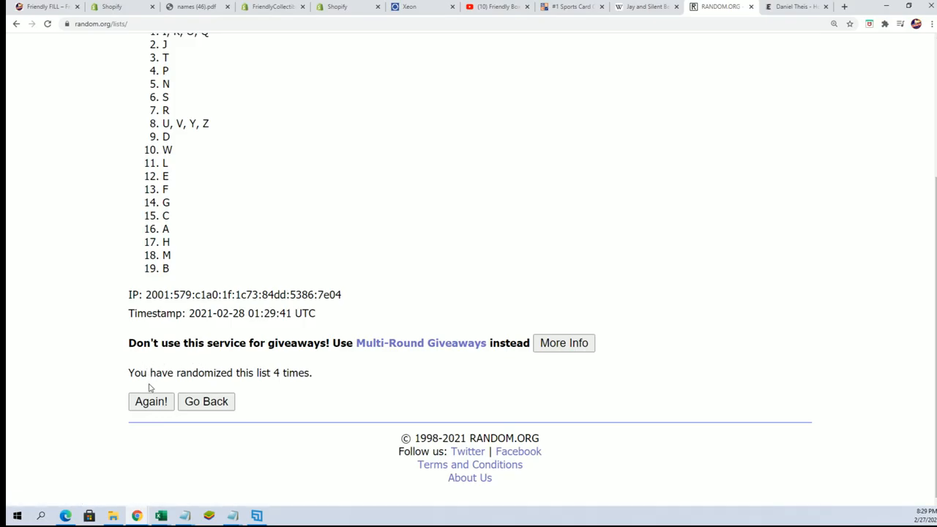
{"action": "left_click", "coordinate": [151, 401]}
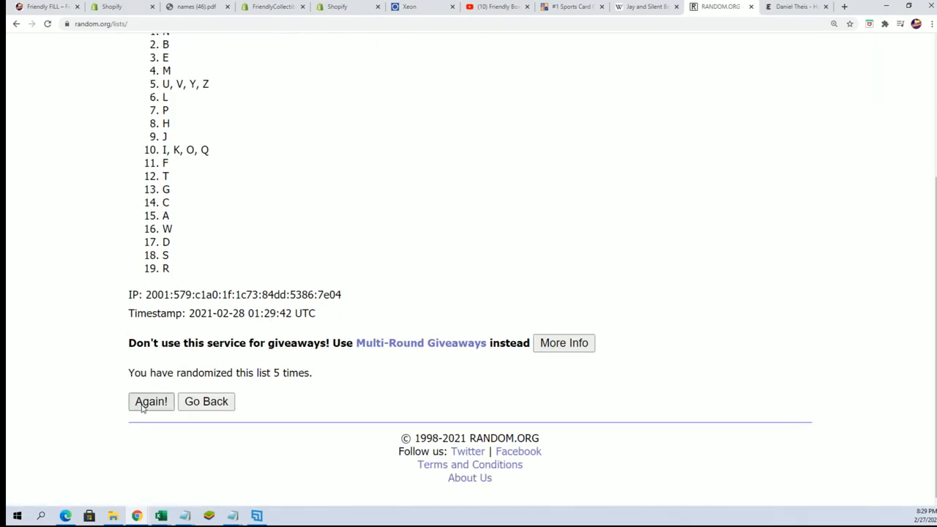
{"action": "left_click", "coordinate": [151, 402]}
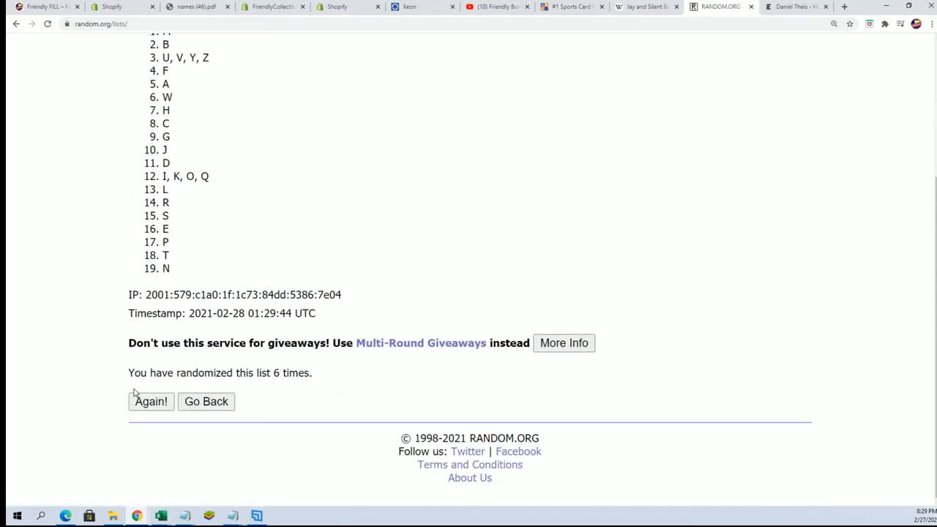
{"action": "left_click", "coordinate": [151, 401]}
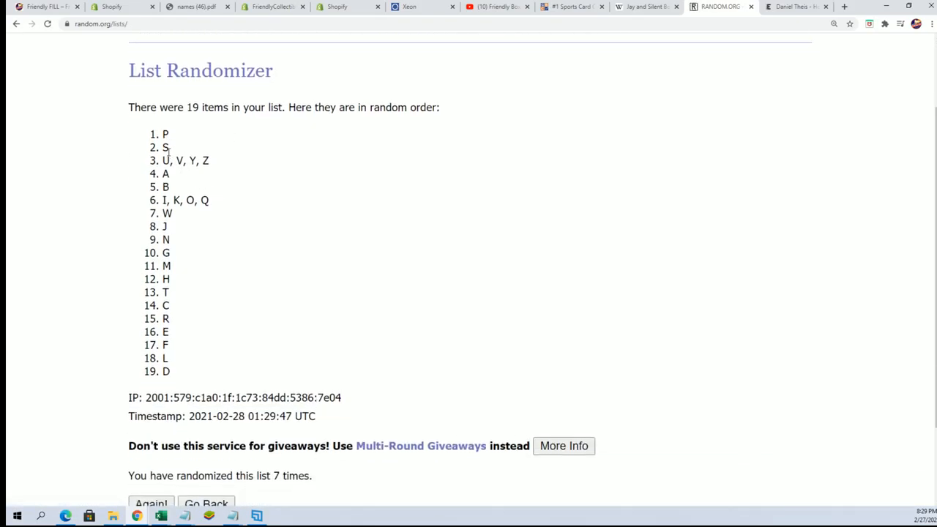
{"action": "left_click_drag", "start_coordinate": [164, 135], "coordinate": [169, 372]}
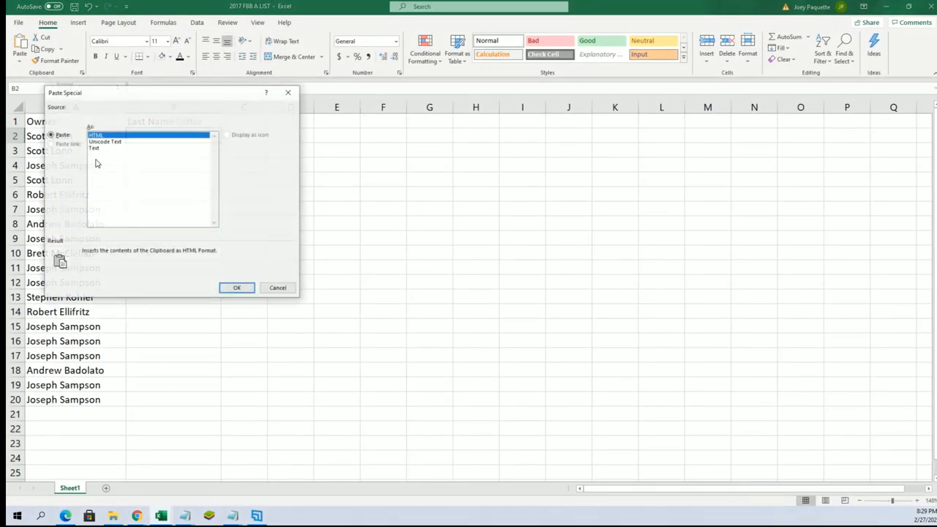
Paste the shuffled letters as plain Text into column B under Last Name Letter
{"action": "left_click", "coordinate": [237, 287]}
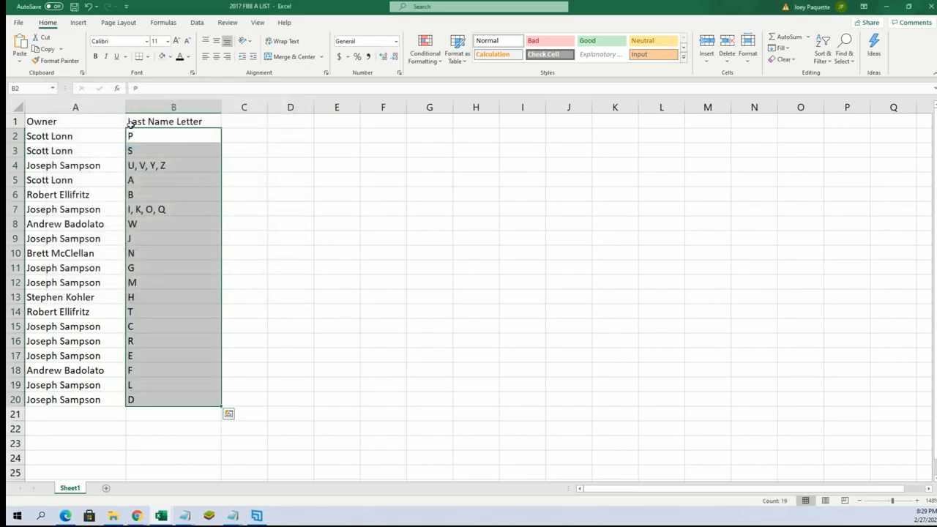